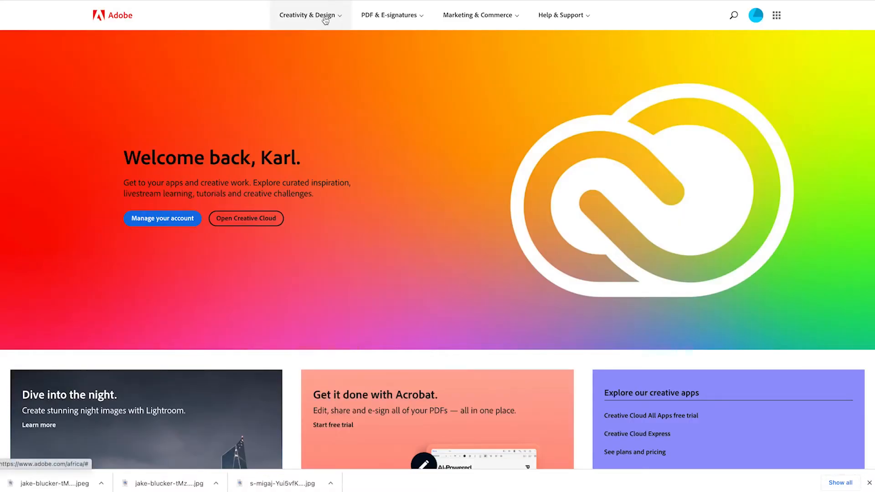
Step: Navigate via Creativity & Design and Creative Cloud Express features to the free Resize Image tool
{"action": "left_click", "coordinate": [308, 15]}
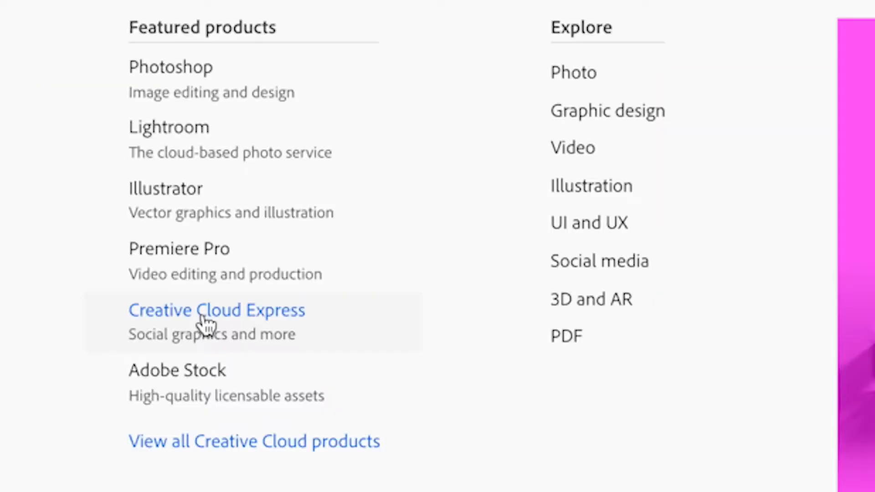
{"action": "left_click", "coordinate": [217, 310]}
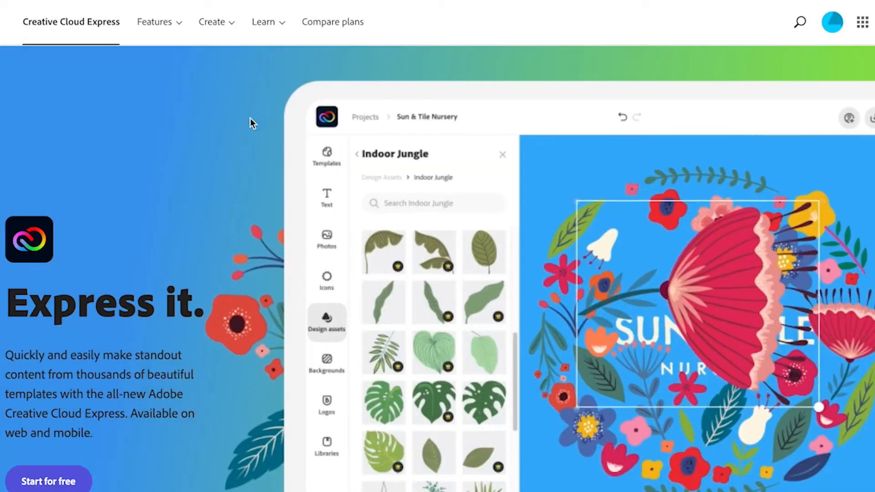
{"action": "left_click", "coordinate": [155, 22]}
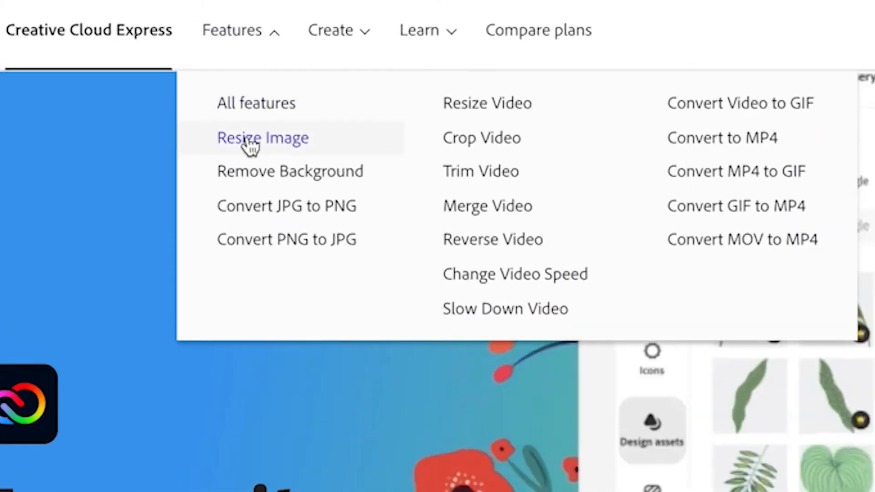
{"action": "left_click", "coordinate": [263, 137]}
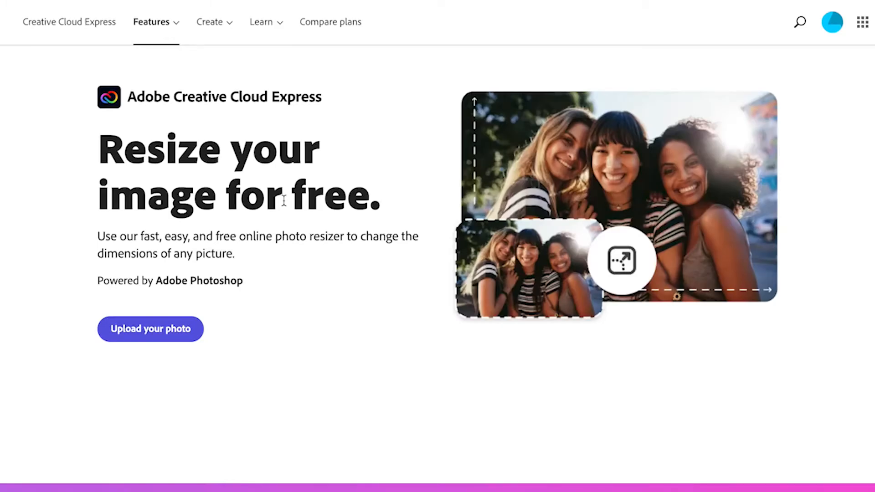
{"action": "scroll", "scroll_direction": "down", "scroll_amount": 3}
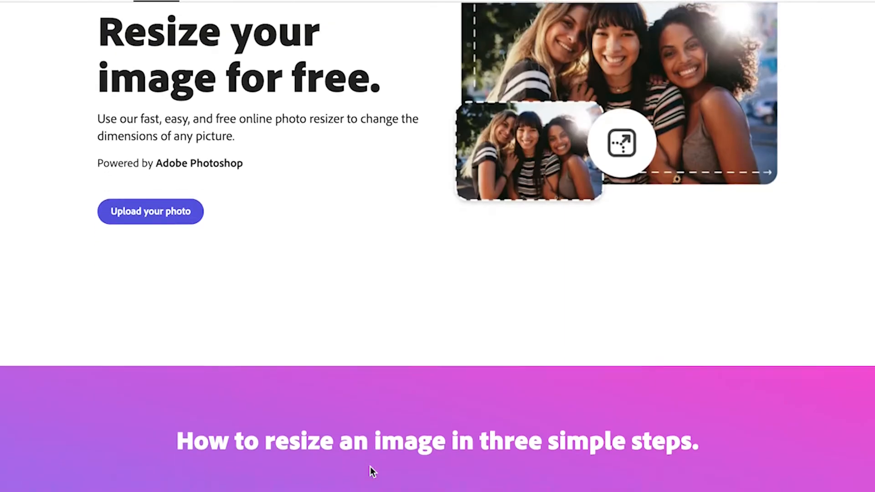
{"action": "scroll", "scroll_direction": "down", "scroll_amount": 3}
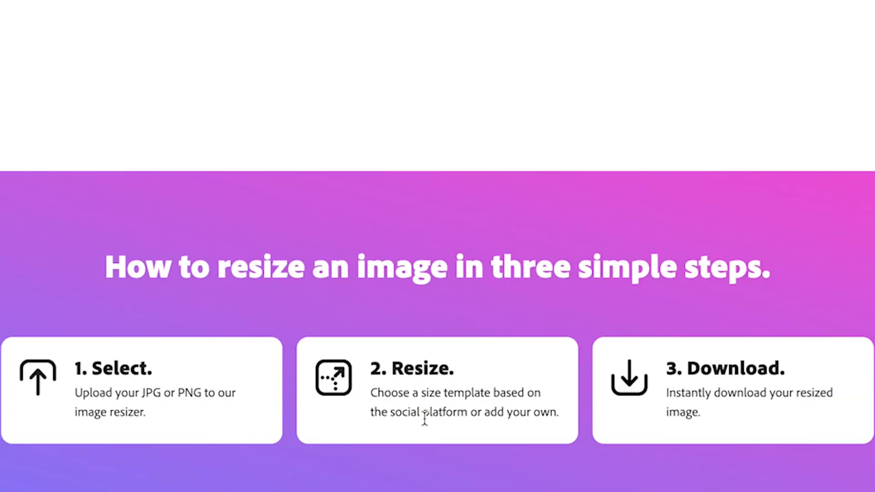
{"action": "mouse_move", "coordinate": [709, 393]}
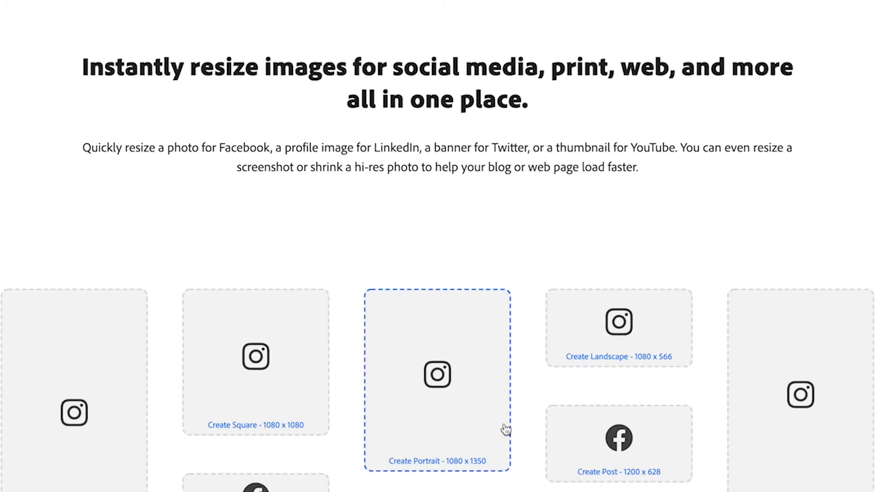
{"action": "mouse_move", "coordinate": [489, 373]}
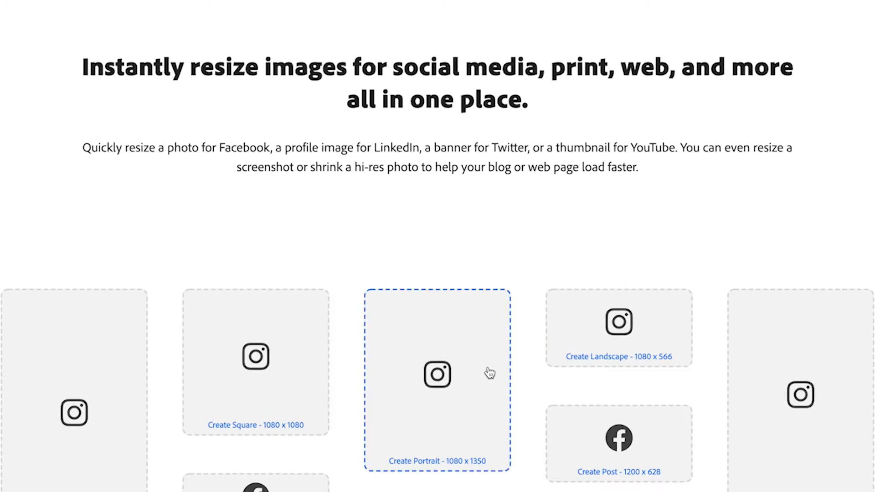
{"action": "scroll", "scroll_direction": "down", "scroll_amount": 3}
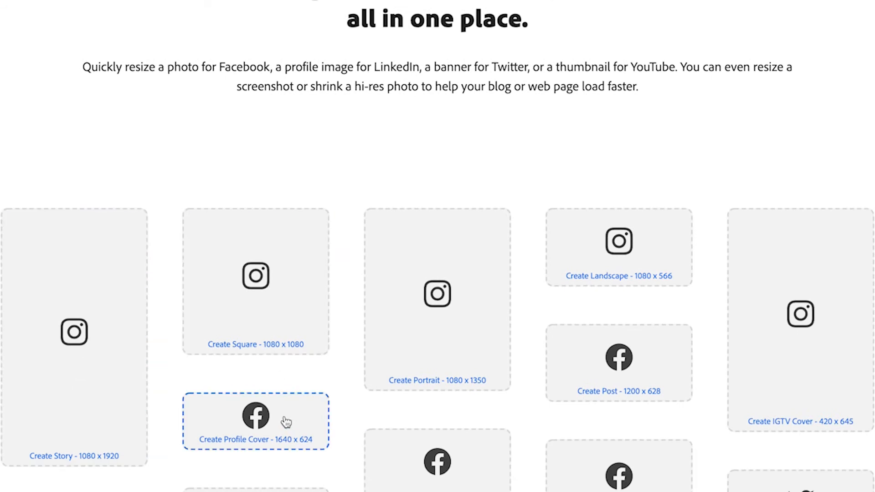
{"action": "mouse_move", "coordinate": [437, 333]}
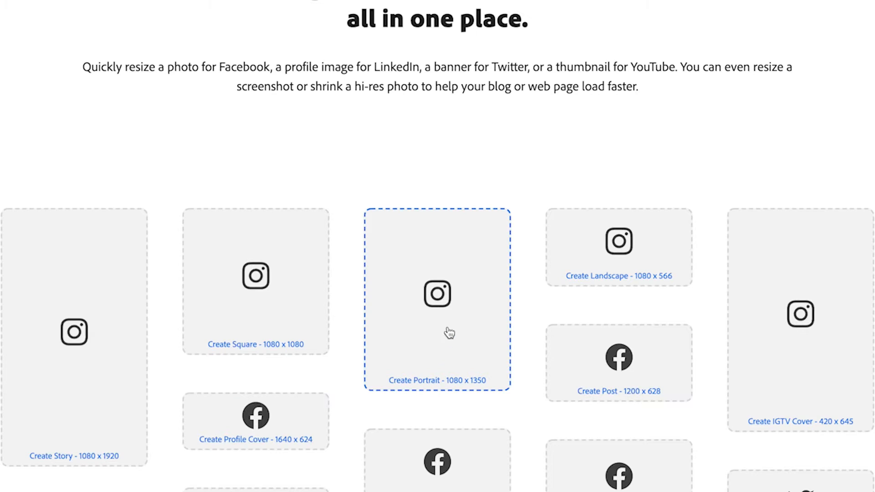
{"action": "mouse_move", "coordinate": [492, 313]}
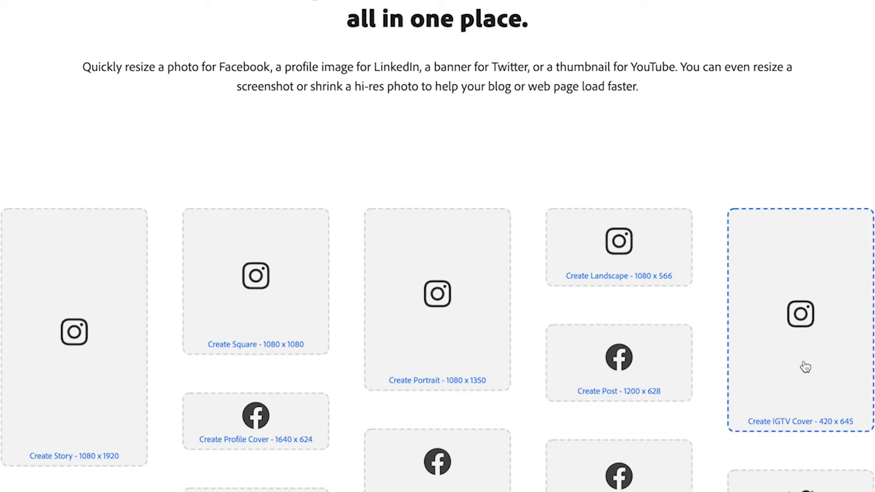
{"action": "mouse_move", "coordinate": [809, 338]}
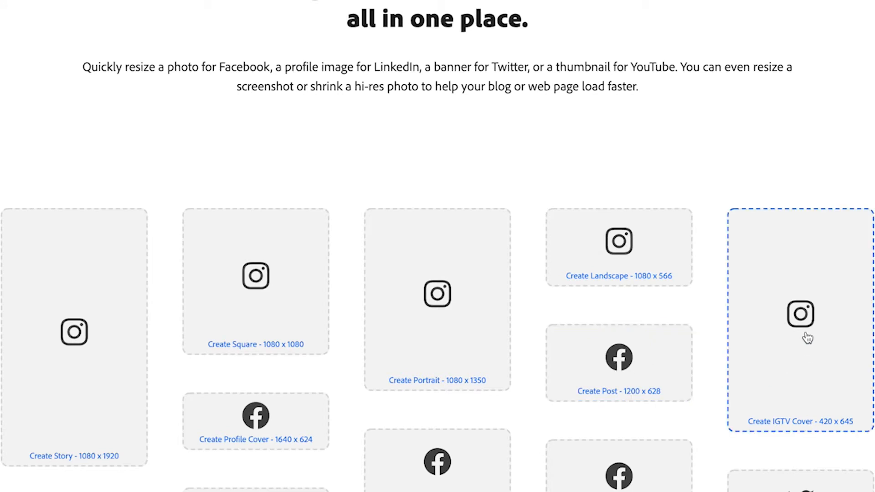
{"action": "scroll", "scroll_direction": "down", "scroll_amount": 3}
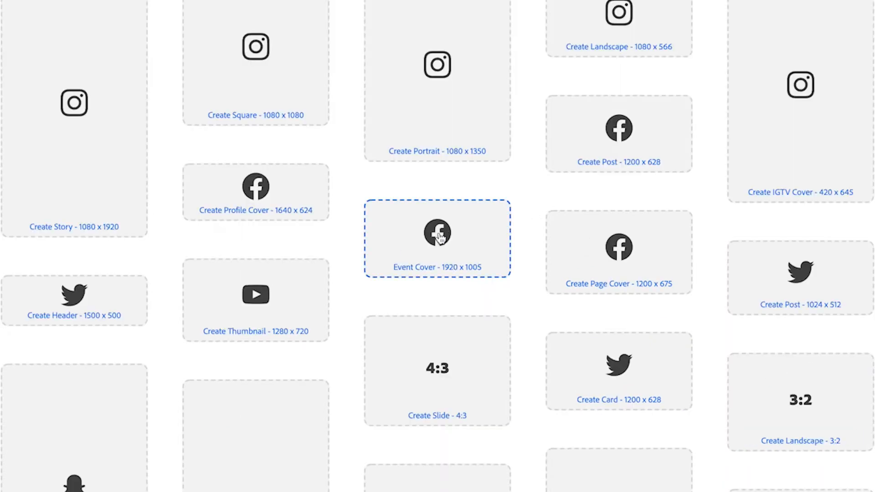
{"action": "mouse_move", "coordinate": [76, 300]}
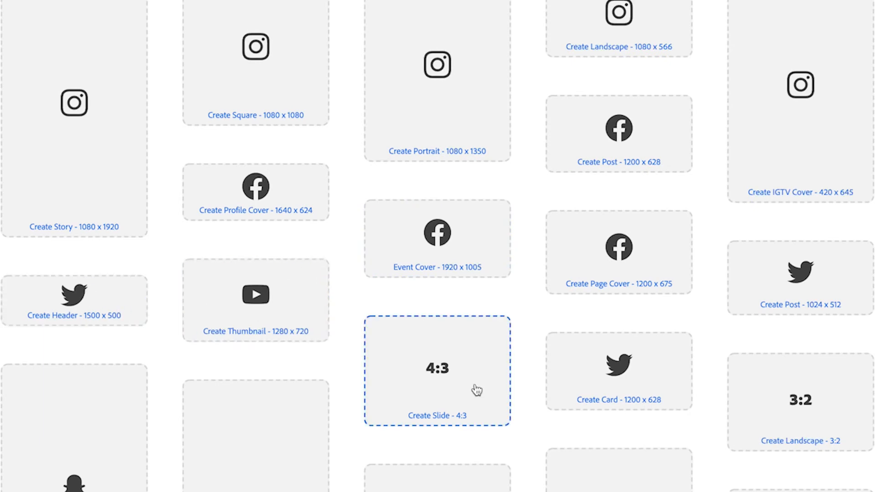
{"action": "scroll", "scroll_direction": "down", "scroll_amount": 3}
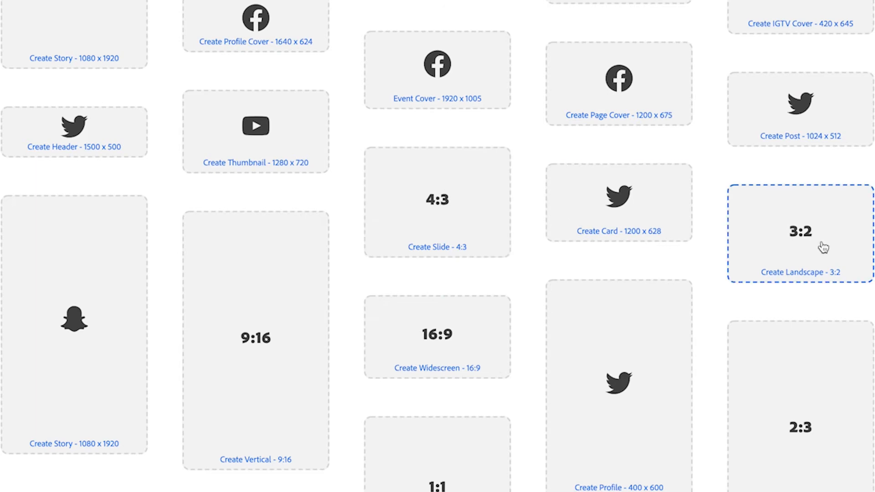
{"action": "mouse_move", "coordinate": [255, 338]}
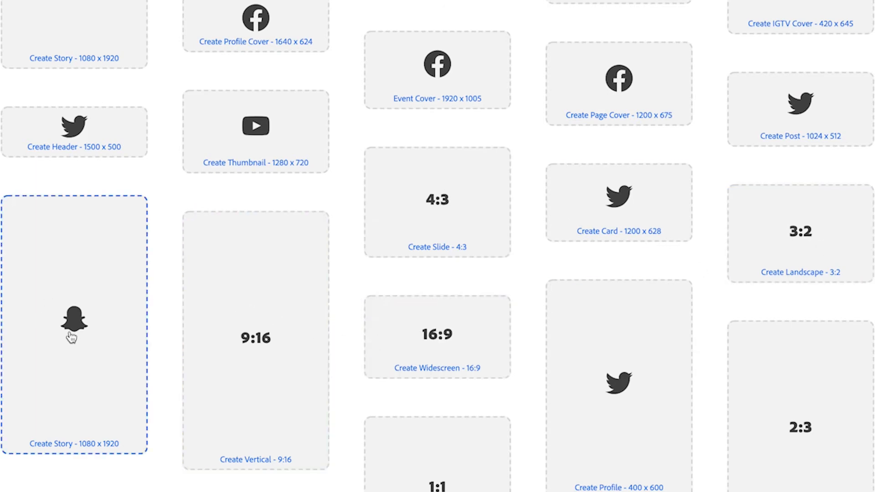
{"action": "scroll", "scroll_direction": "down", "scroll_amount": 3}
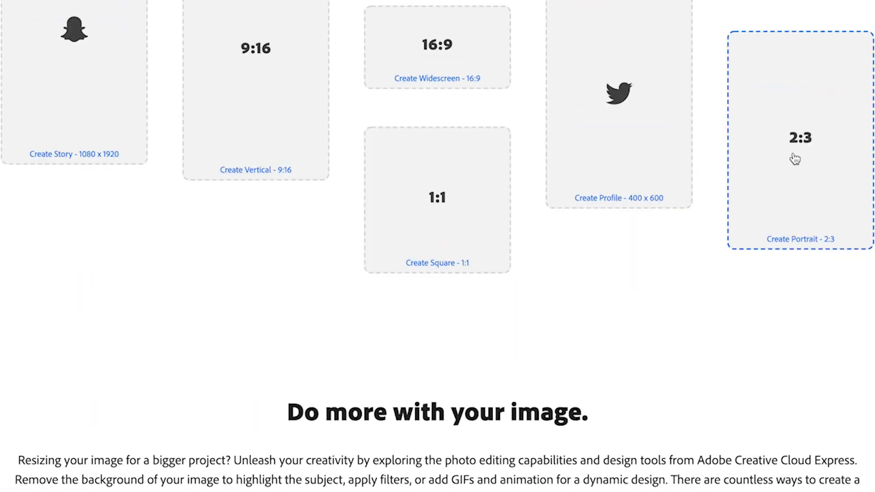
{"action": "scroll", "scroll_direction": "down", "scroll_amount": 3}
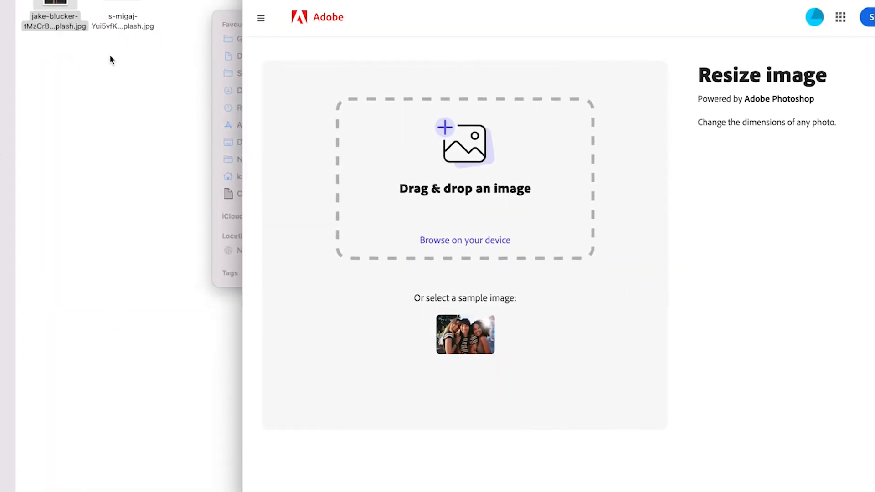
Step: Upload the desert road JPG into the Resize image tool
{"action": "left_click", "coordinate": [465, 334]}
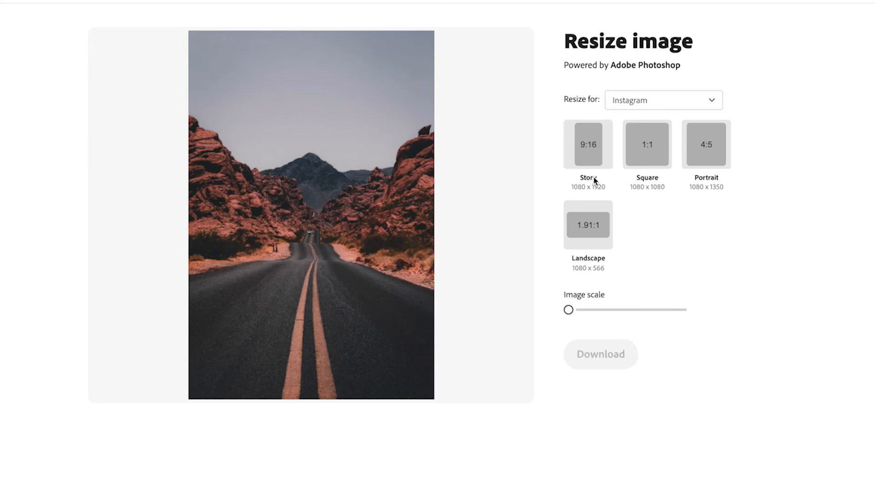
Step: Preview Square and Landscape presets, then choose the Instagram Story 9:16 (1080 x 1920) preset
{"action": "left_click", "coordinate": [647, 144]}
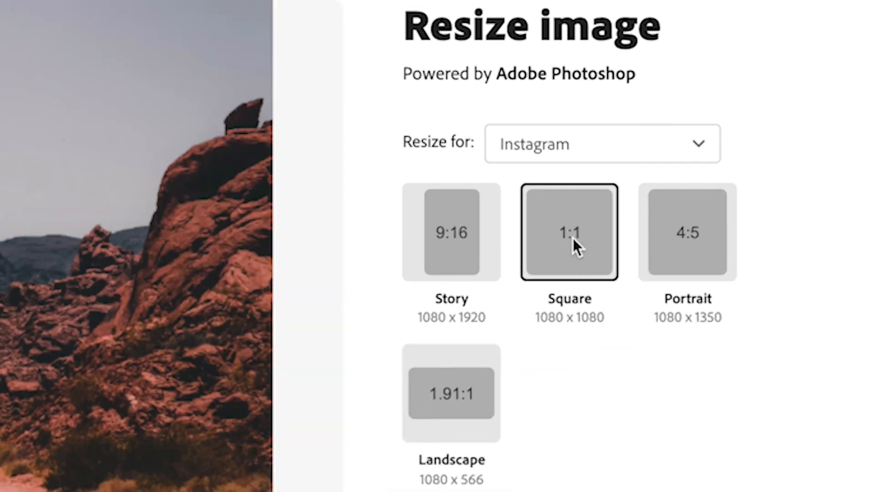
{"action": "left_click", "coordinate": [451, 393]}
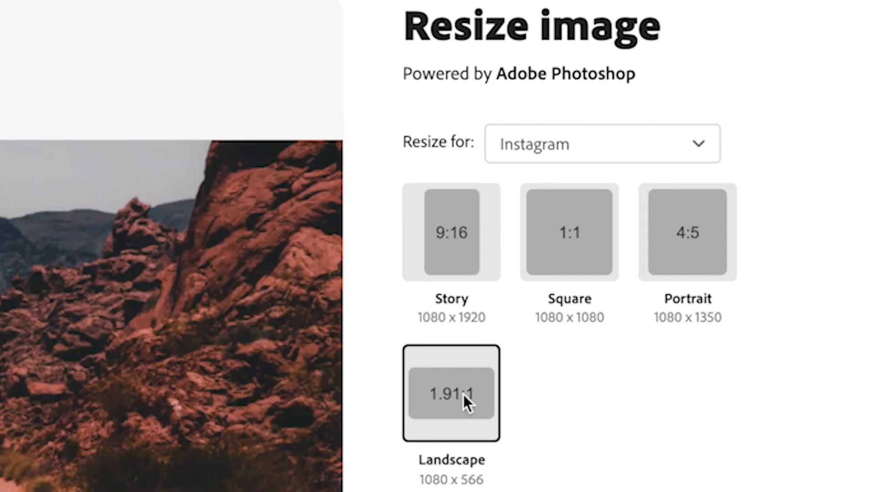
{"action": "left_click", "coordinate": [451, 233]}
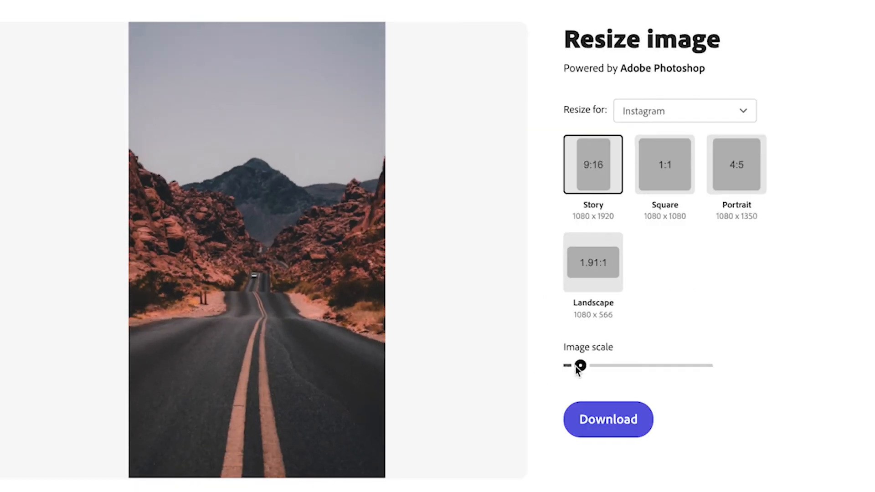
Step: Slightly increase image scale and reposition the photo to frame the road and mountain
{"action": "left_click_drag", "start_coordinate": [580, 365], "coordinate": [588, 366]}
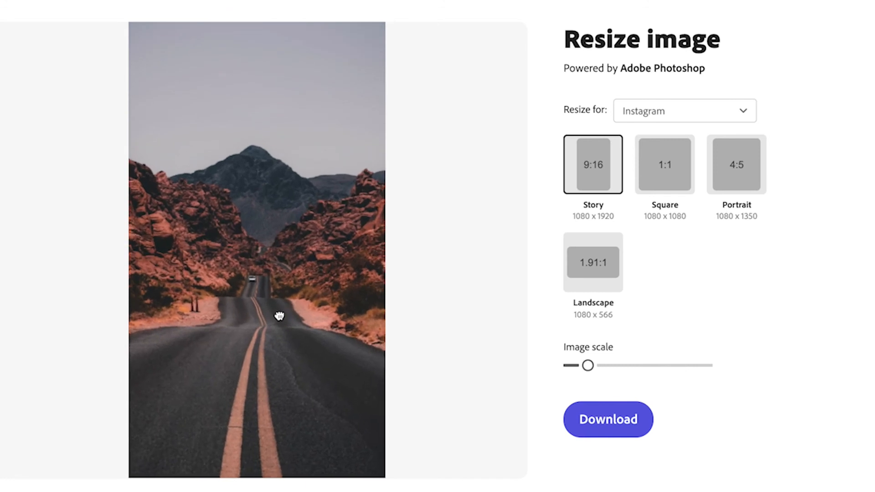
{"action": "left_click_drag", "start_coordinate": [279, 315], "coordinate": [273, 270]}
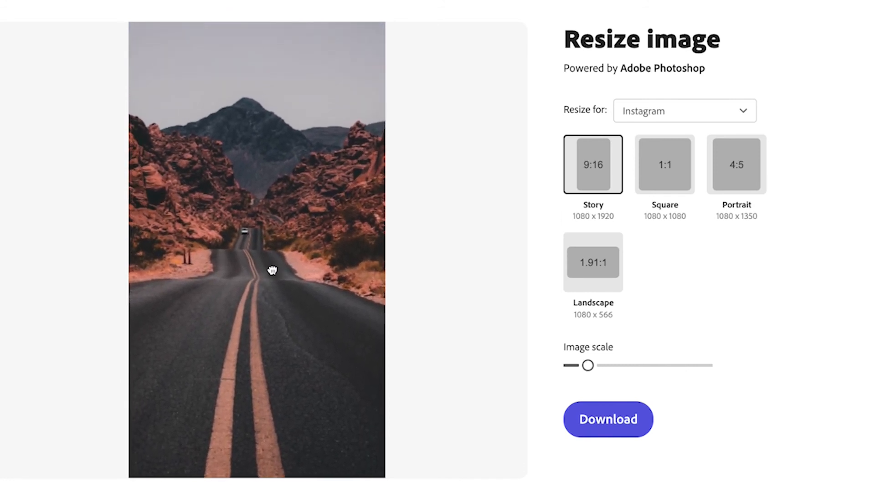
{"action": "left_click_drag", "start_coordinate": [273, 270], "coordinate": [286, 278]}
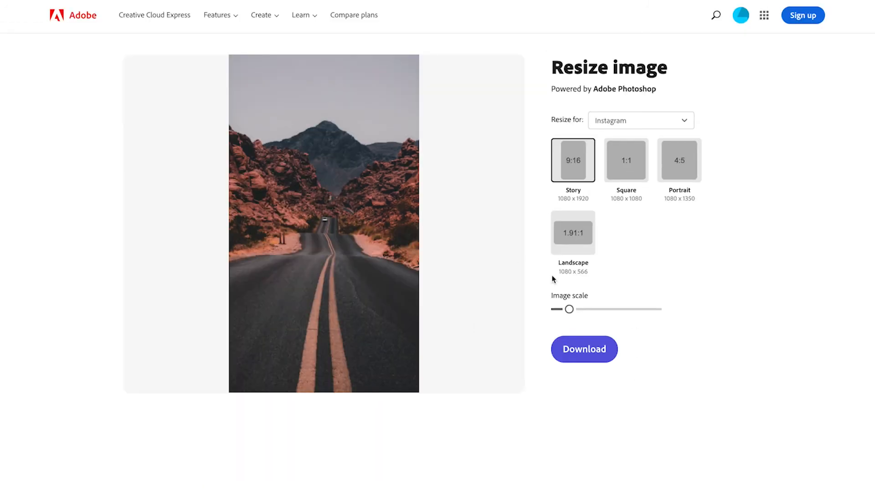
Step: Download the resized Instagram Story image of the desert road
{"action": "left_click", "coordinate": [584, 349]}
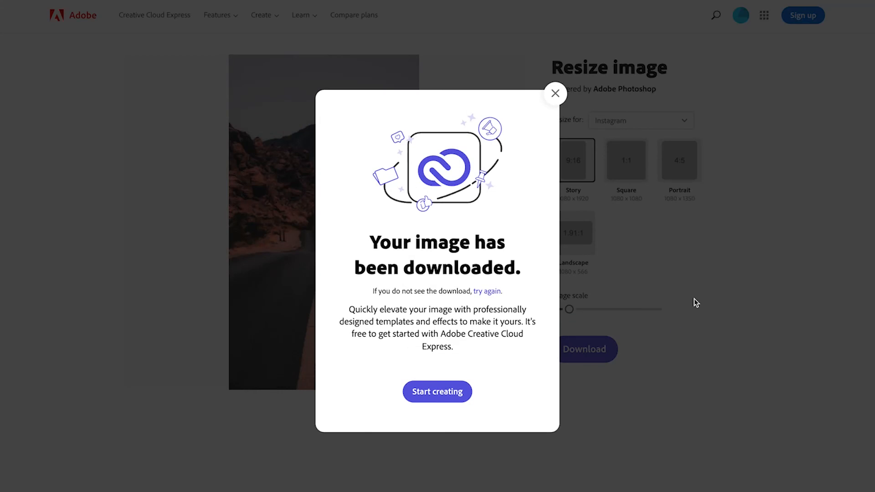
{"action": "mouse_move", "coordinate": [692, 221]}
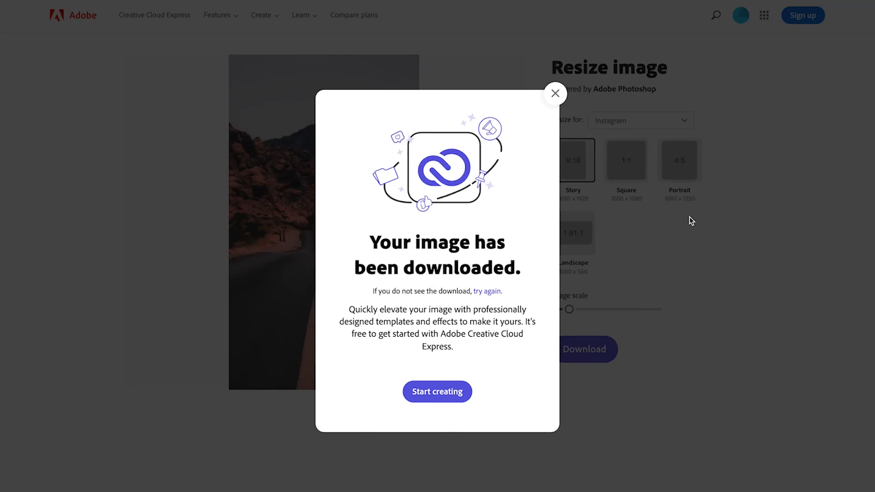